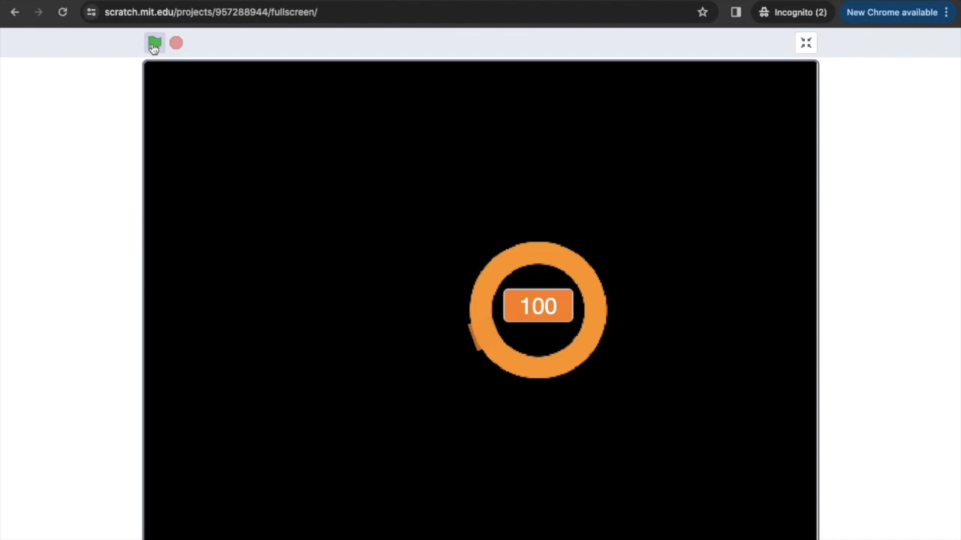
Leave full-screen playback, check the costume's orange fill, and return to the sprite's code
click(153, 42)
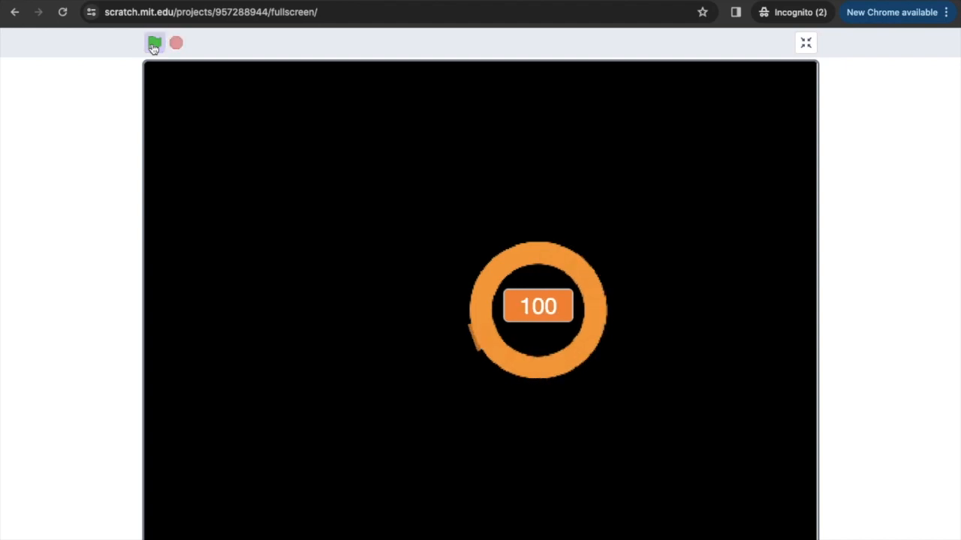
mouse_move(804, 45)
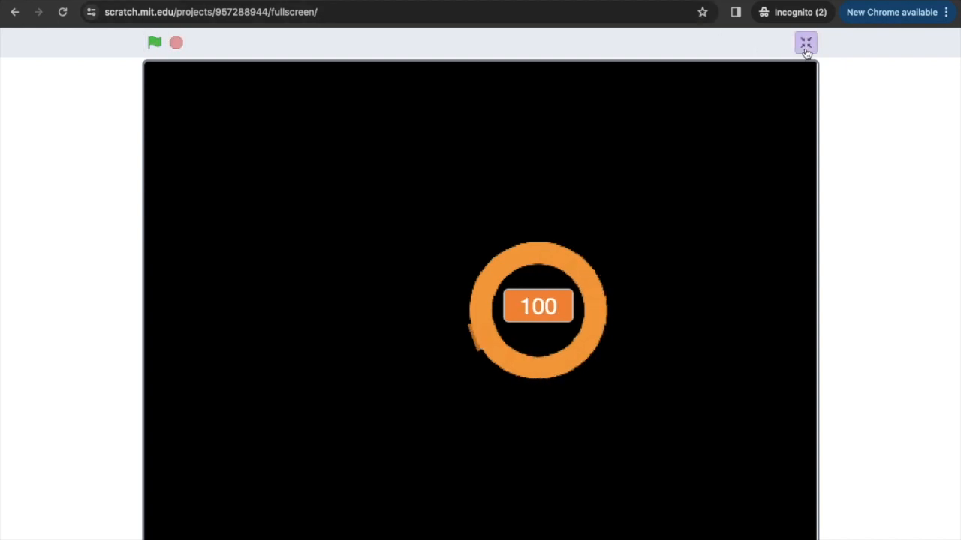
click(806, 42)
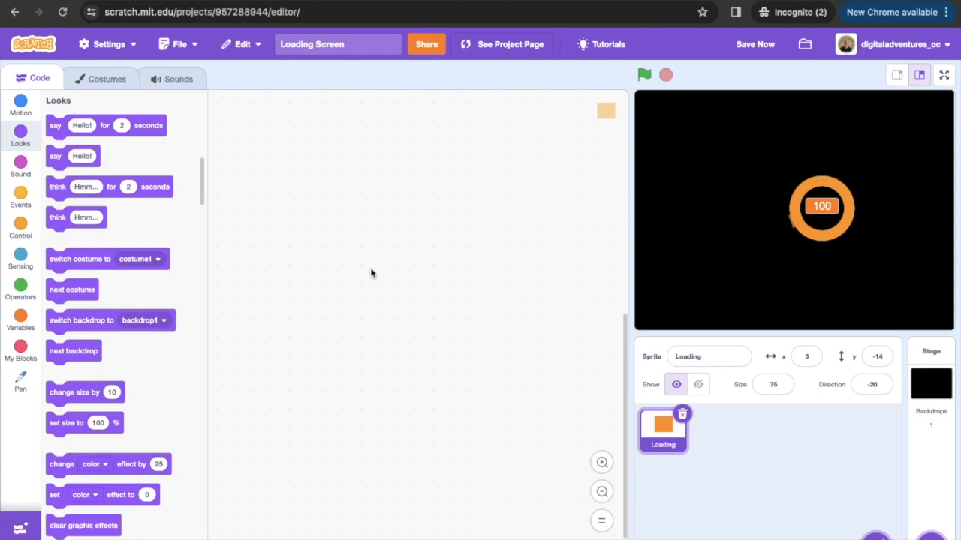
click(107, 78)
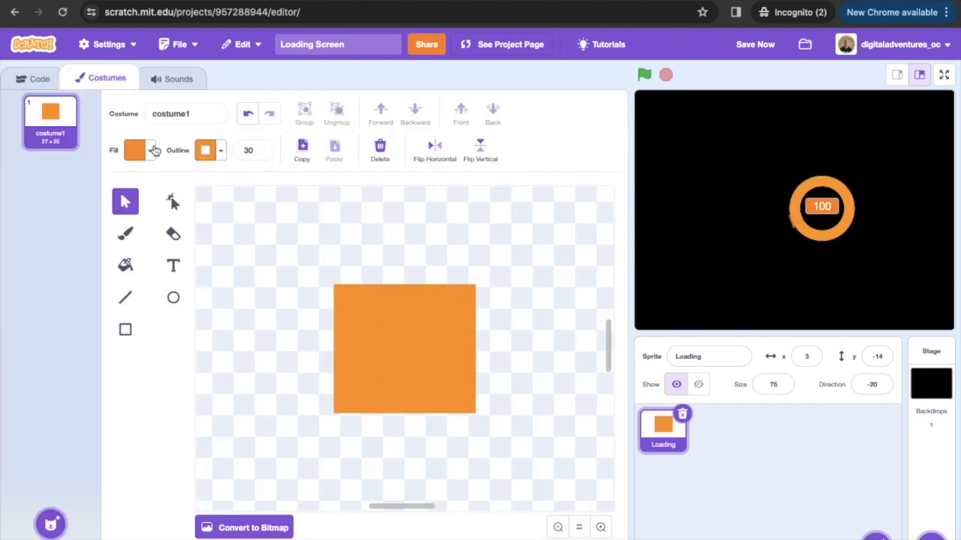
click(138, 150)
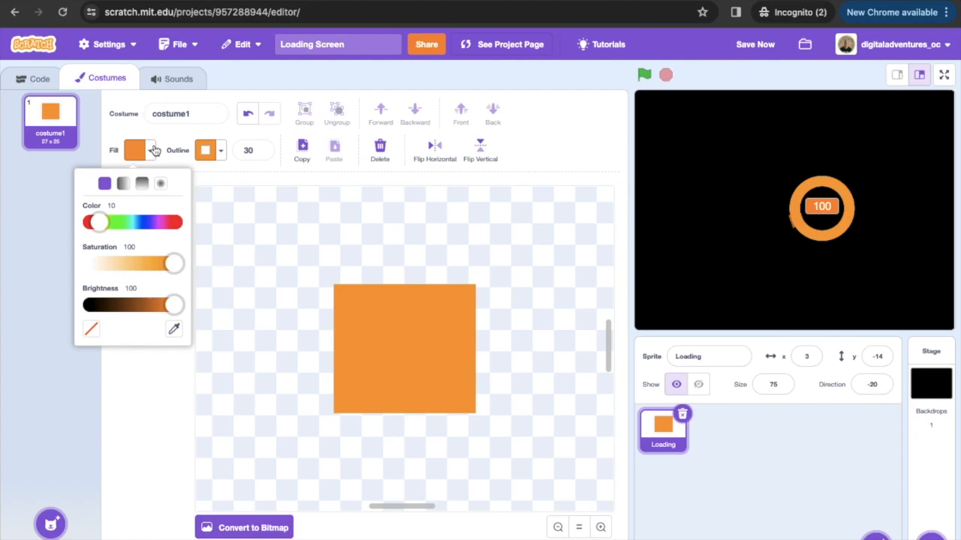
click(38, 78)
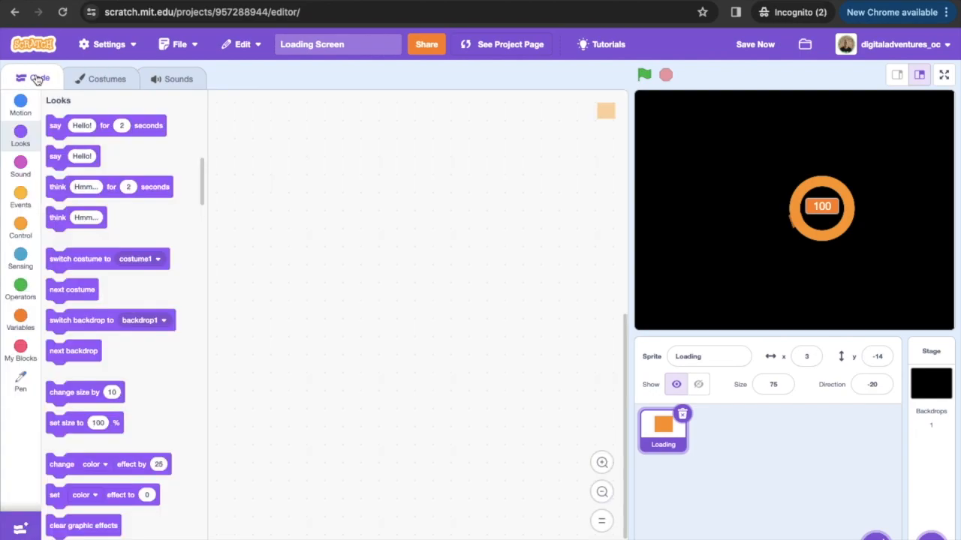
Build a when-green-flag-clicked script with go to x:0 y:0 and point in direction 0
click(20, 229)
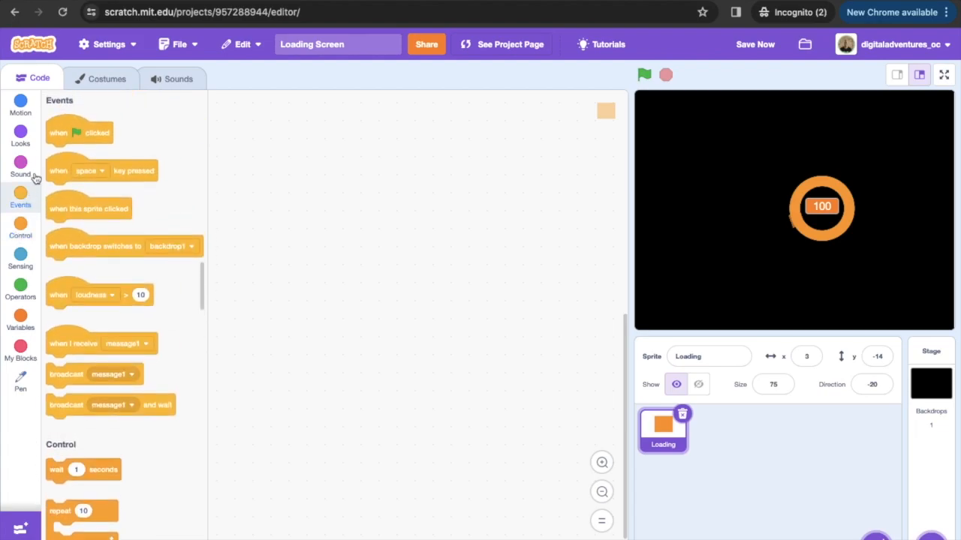
drag(79, 132, 323, 132)
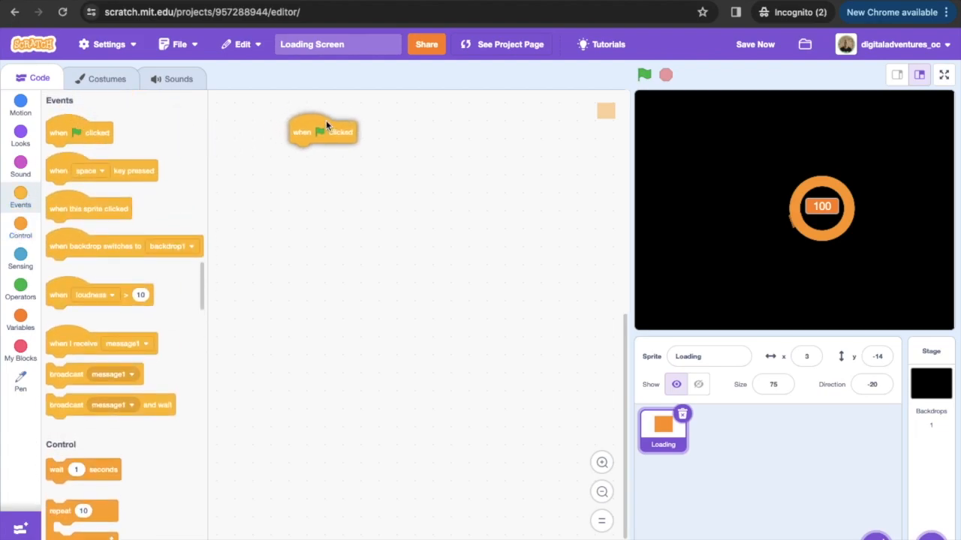
click(20, 104)
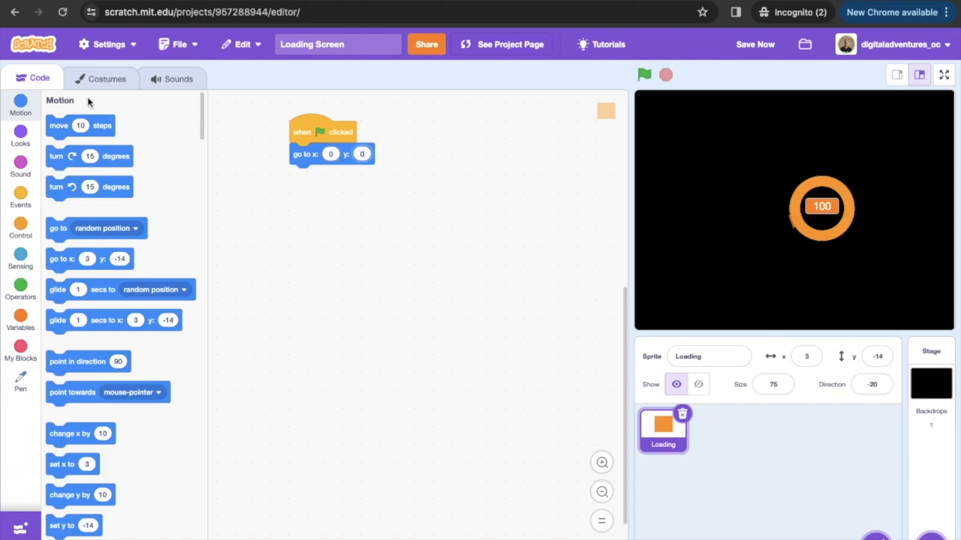
mouse_move(69, 363)
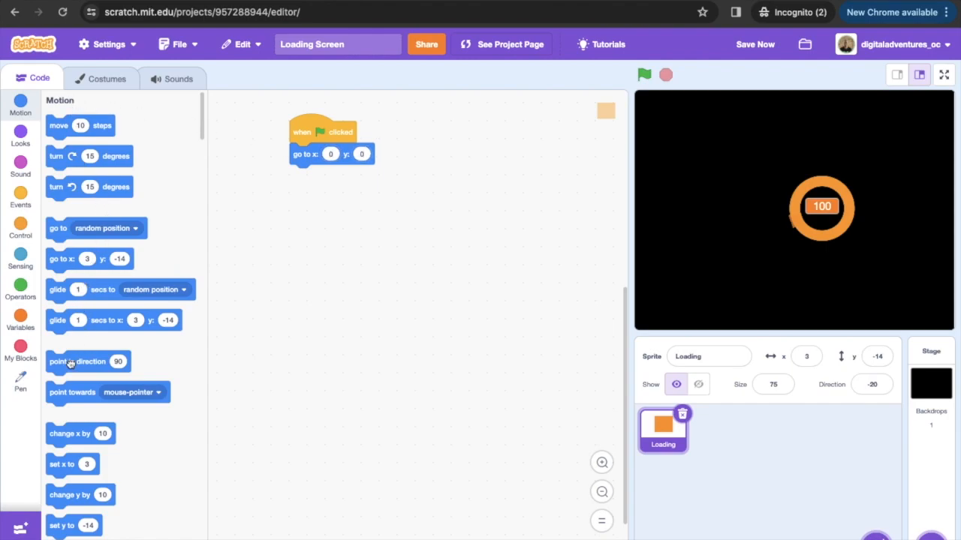
drag(77, 362, 330, 176)
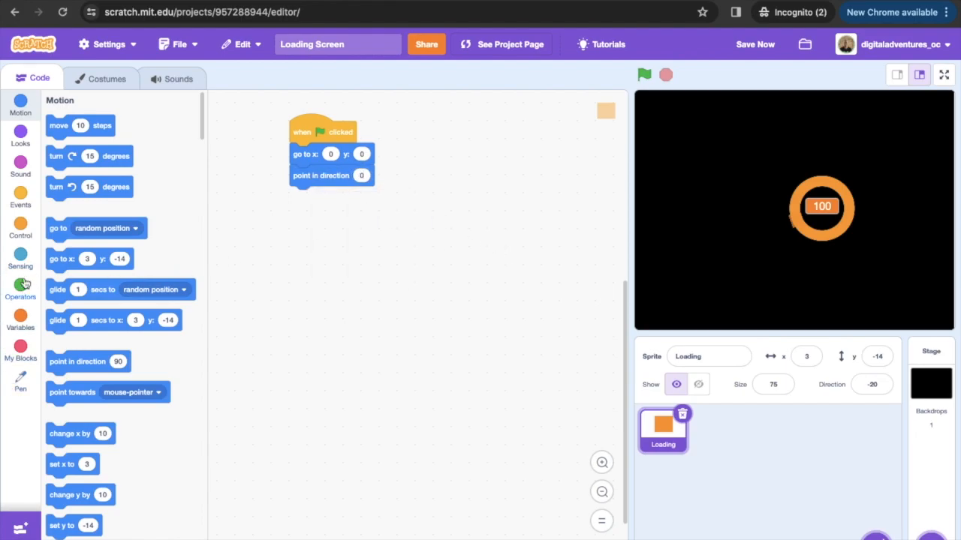
mouse_move(23, 413)
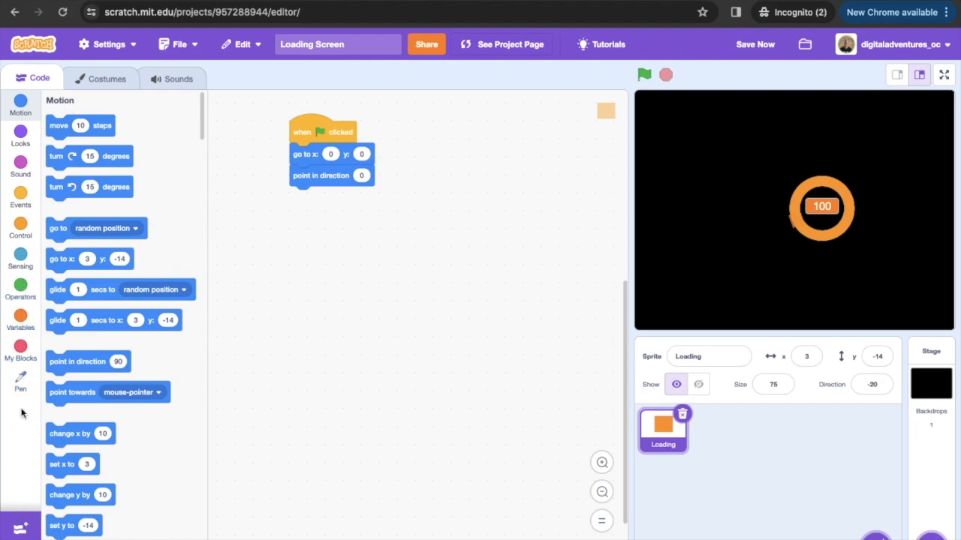
Add erase all and set pen color, shifting the pen colour from red to orange
click(21, 526)
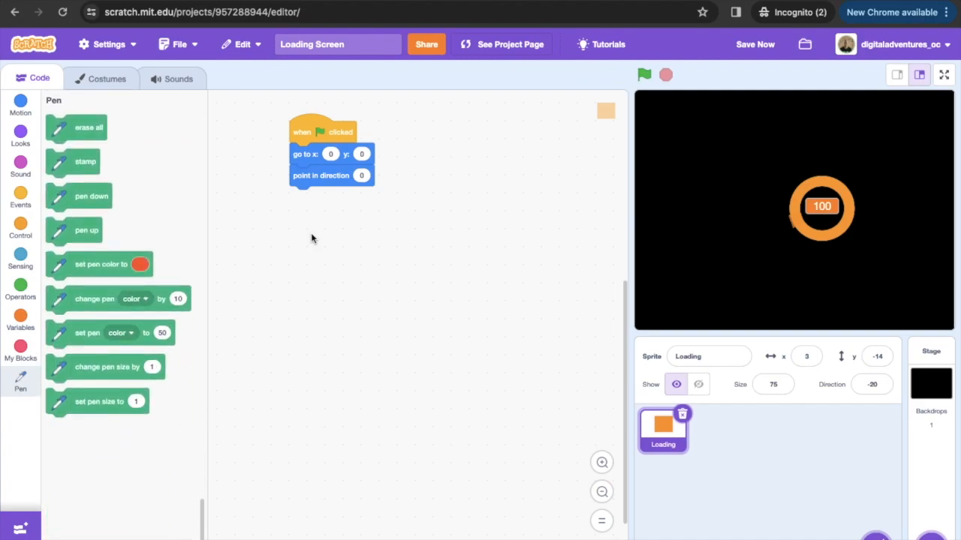
mouse_move(109, 181)
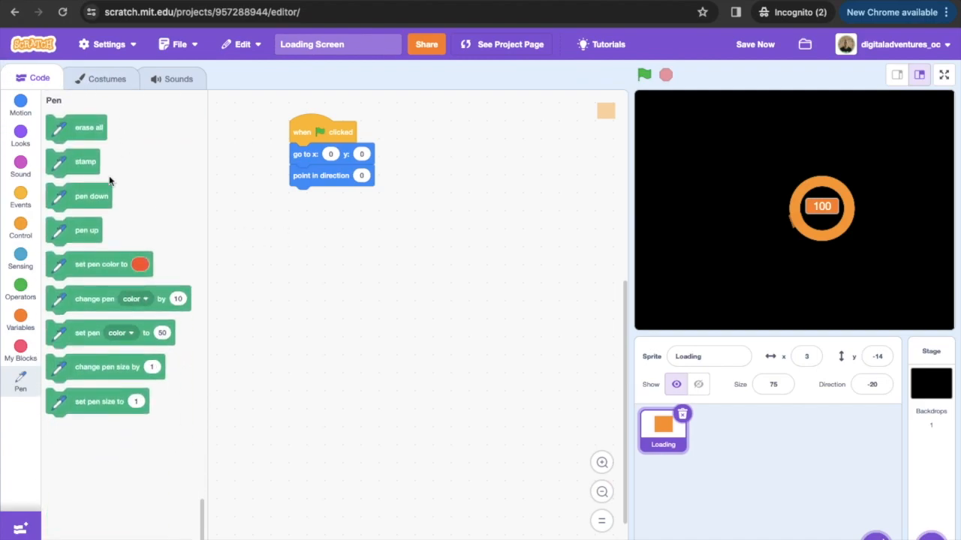
drag(88, 127, 306, 194)
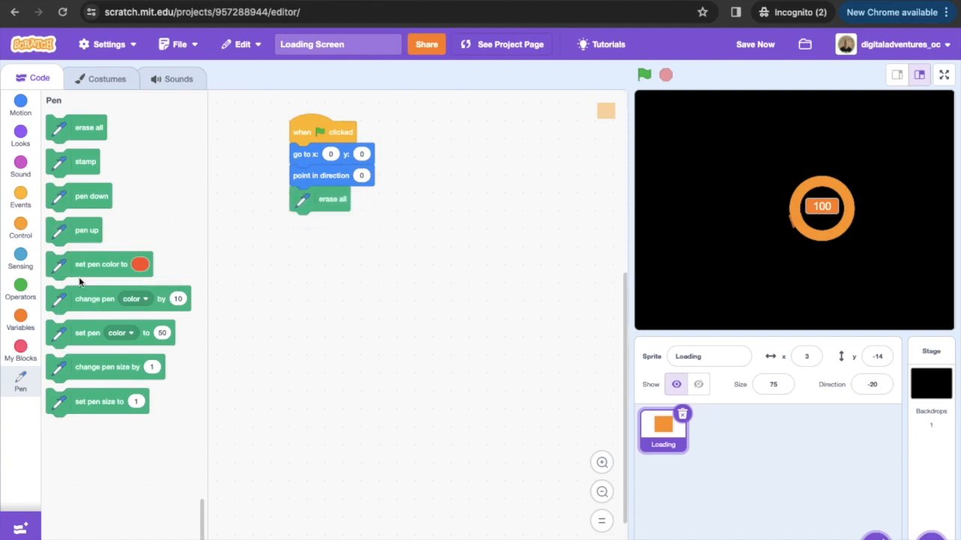
drag(98, 264, 344, 224)
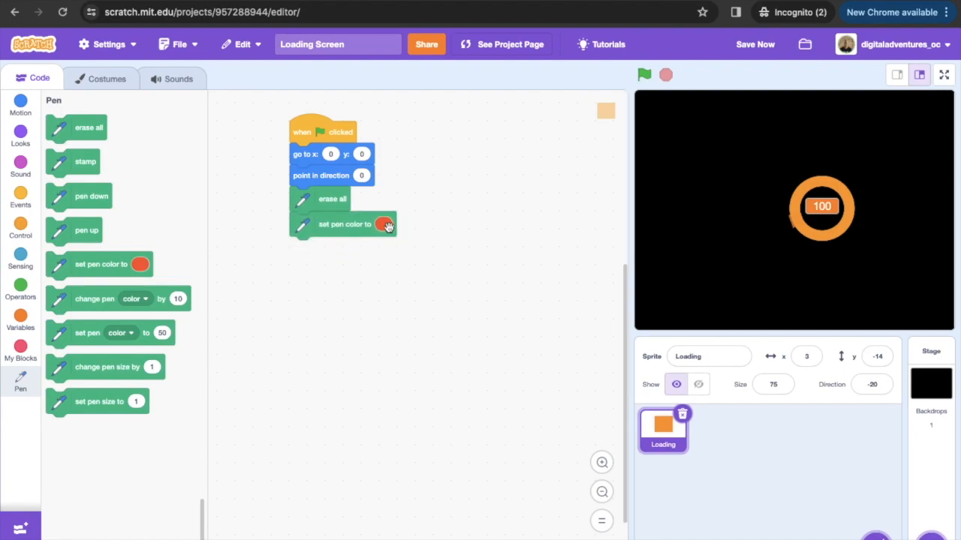
click(384, 225)
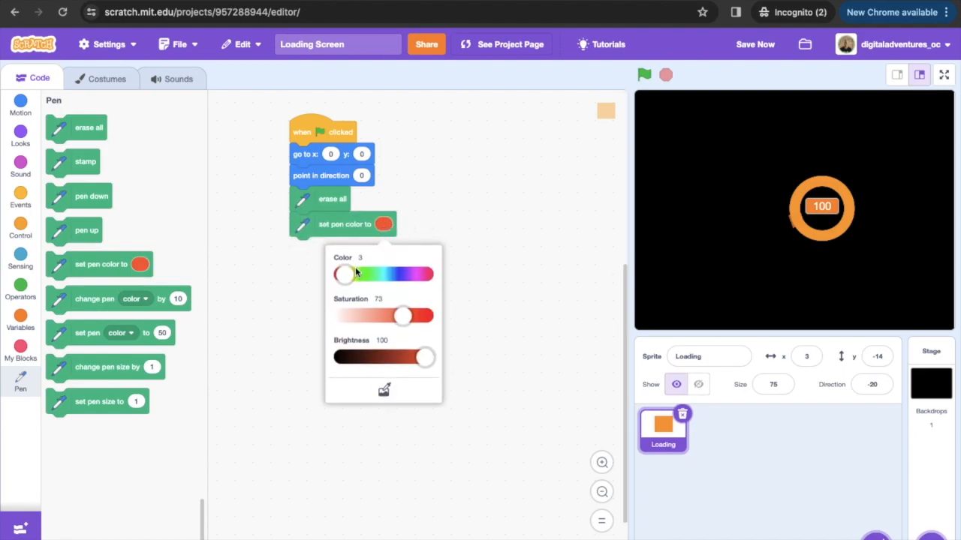
drag(343, 273, 353, 273)
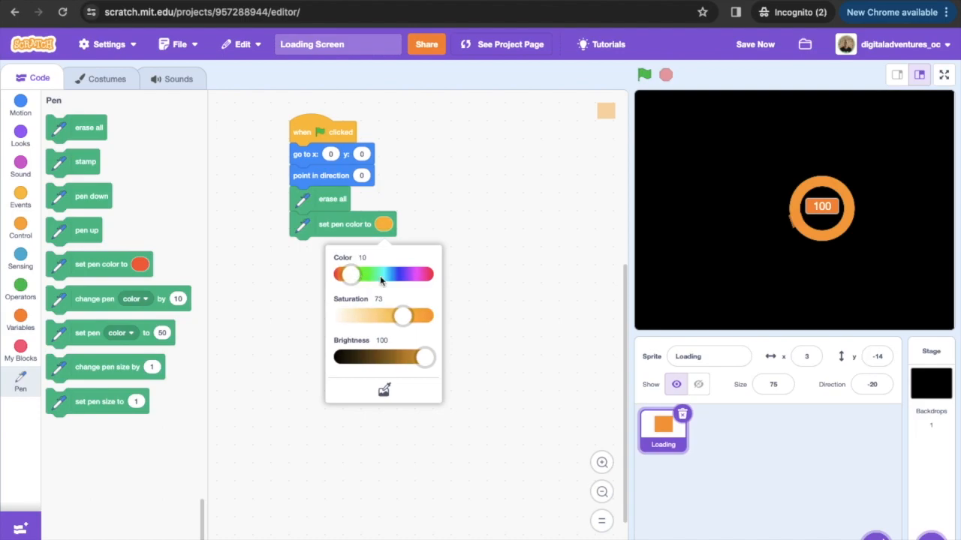
Append set Loading Complete to 0, go to front layer, and change color effect by 25
drag(404, 316, 426, 316)
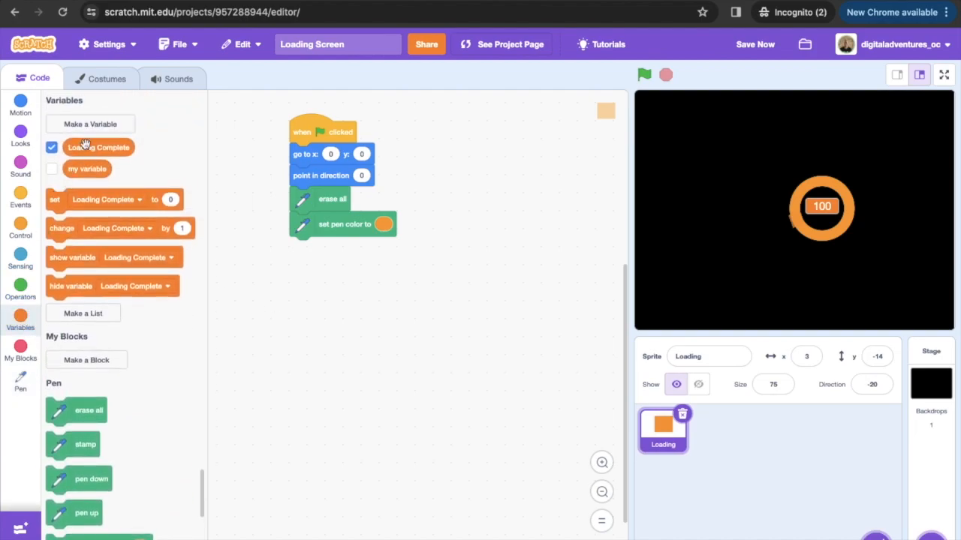
mouse_move(103, 206)
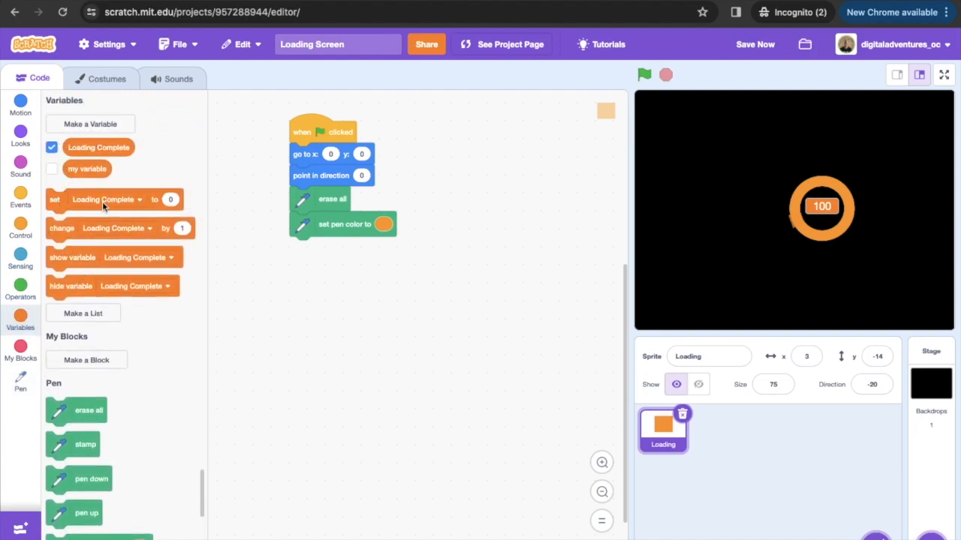
drag(103, 198, 293, 265)
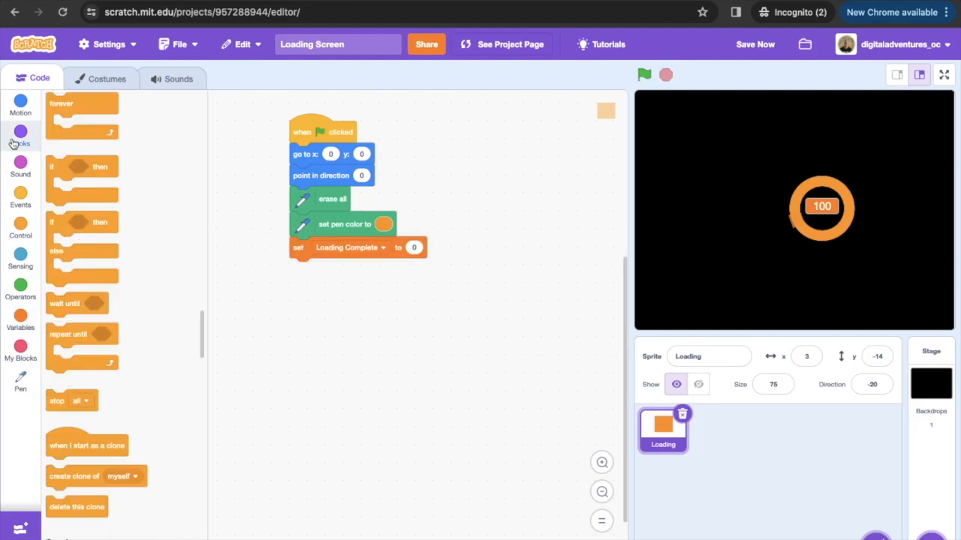
click(20, 132)
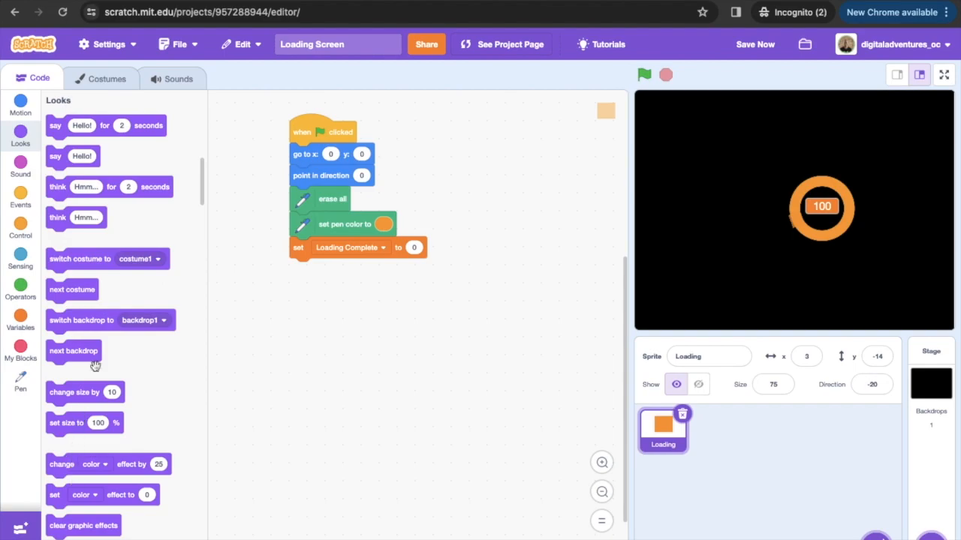
scroll(down, 3)
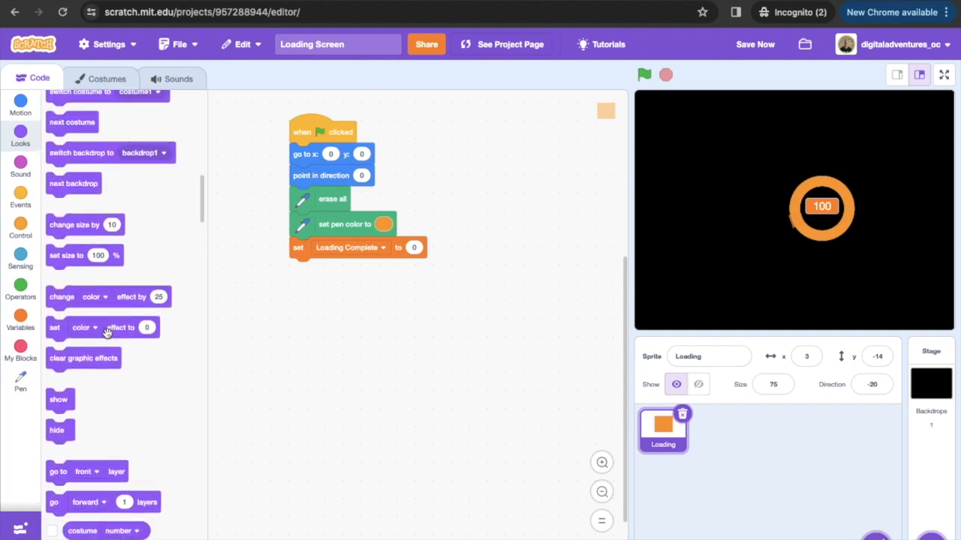
drag(86, 471, 337, 276)
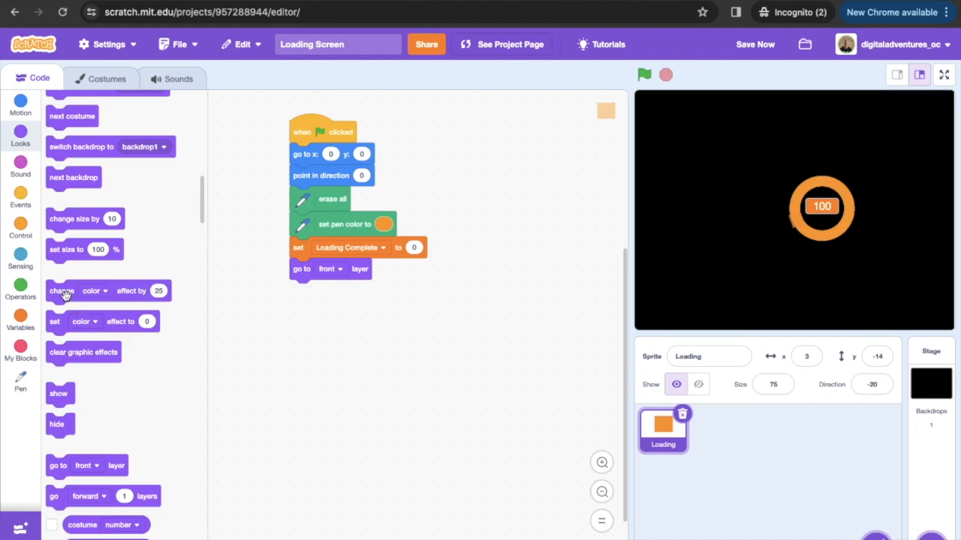
drag(62, 290, 305, 290)
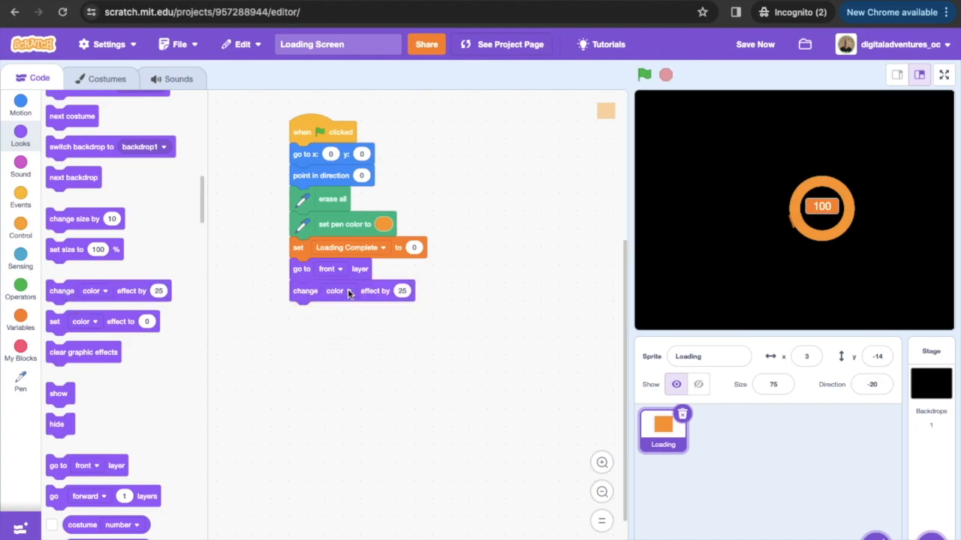
click(335, 292)
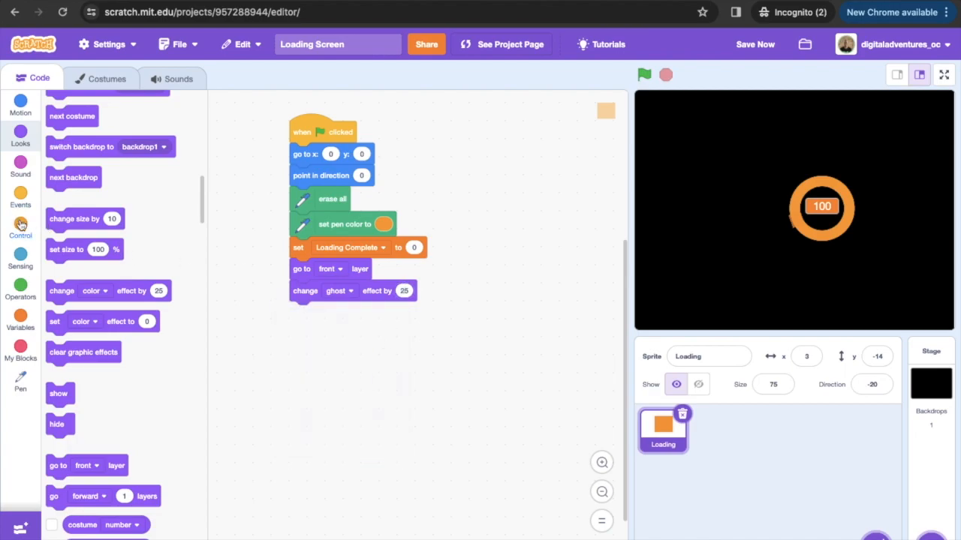
Attach a repeat-until loop with the condition Loading Complete = 100
click(20, 224)
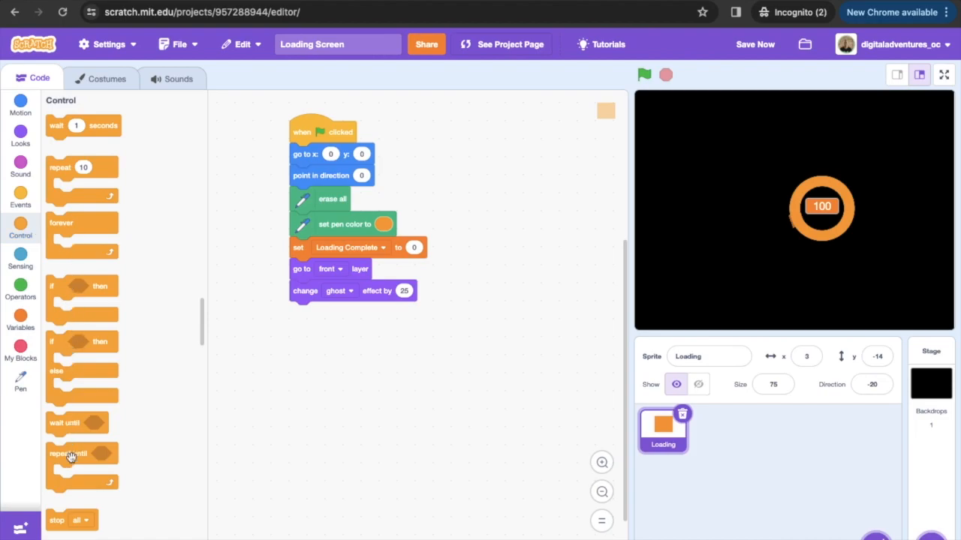
drag(67, 453, 311, 315)
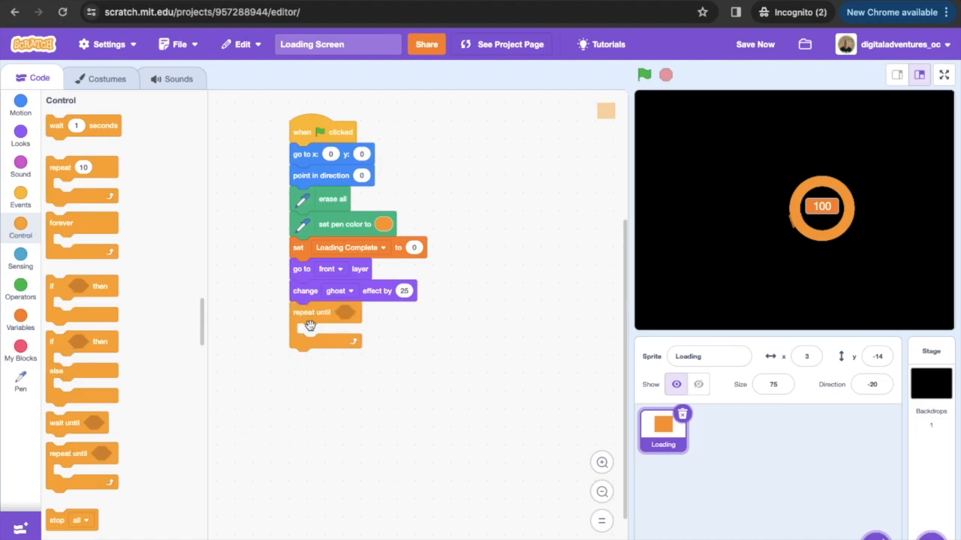
click(21, 285)
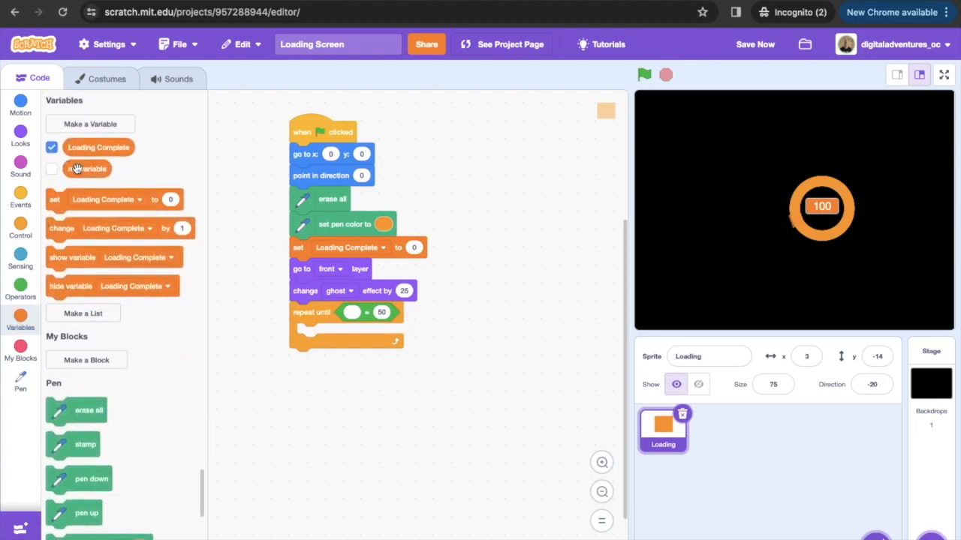
drag(98, 147, 381, 314)
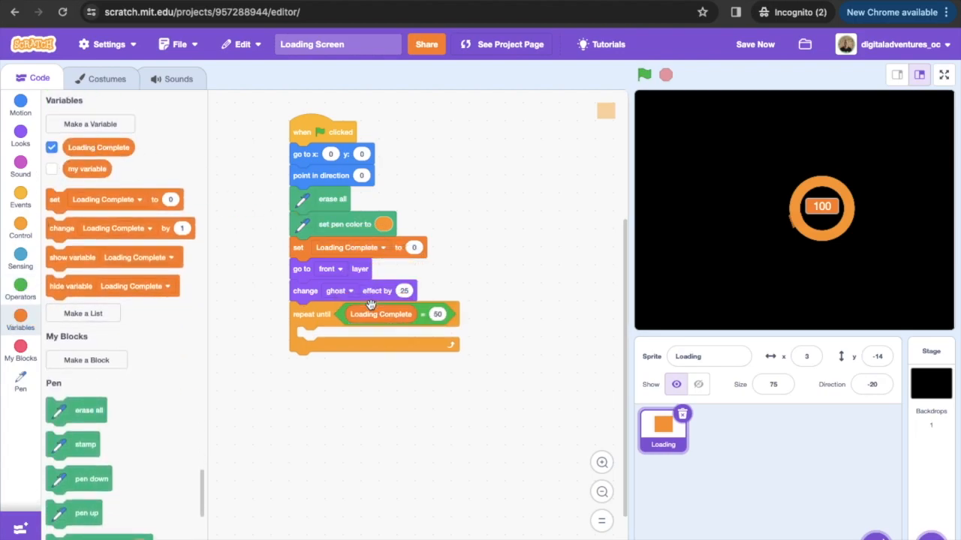
click(437, 315)
text(100)
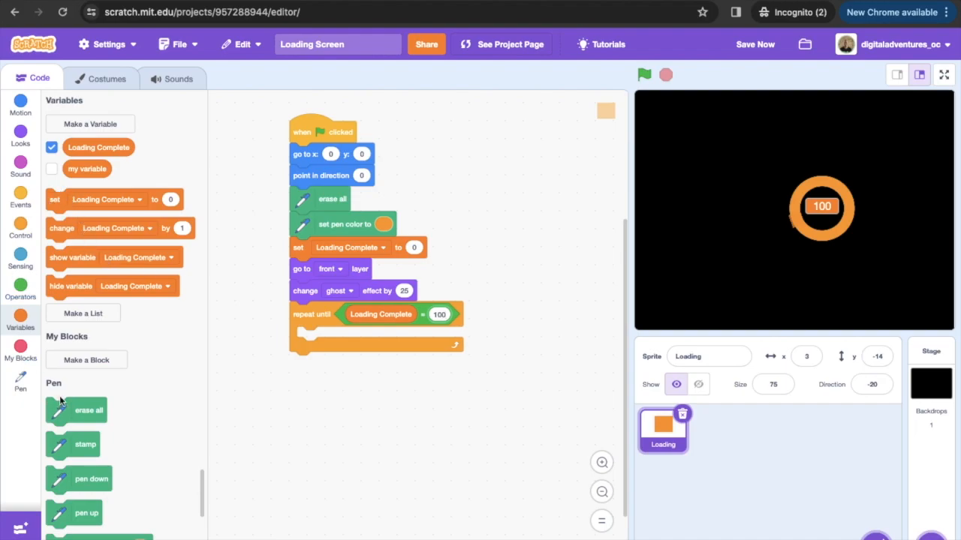
Fill the loop with pen down, move 5 steps, and turn right 7 degrees
scroll(down, 3)
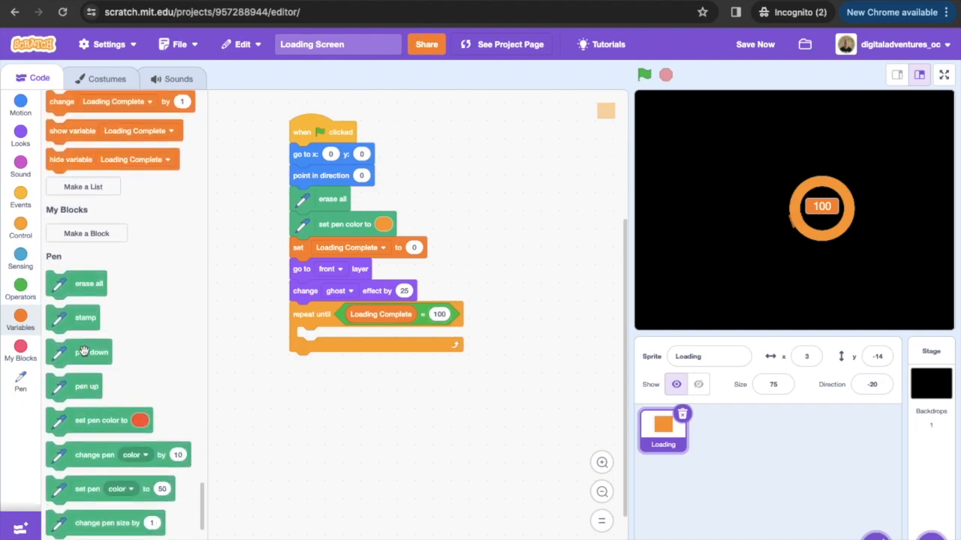
drag(91, 352, 342, 340)
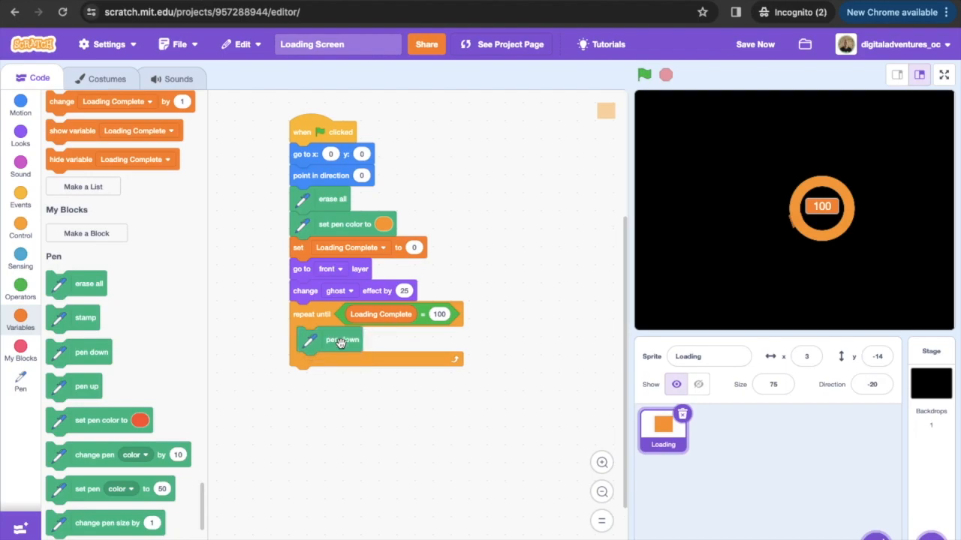
click(20, 105)
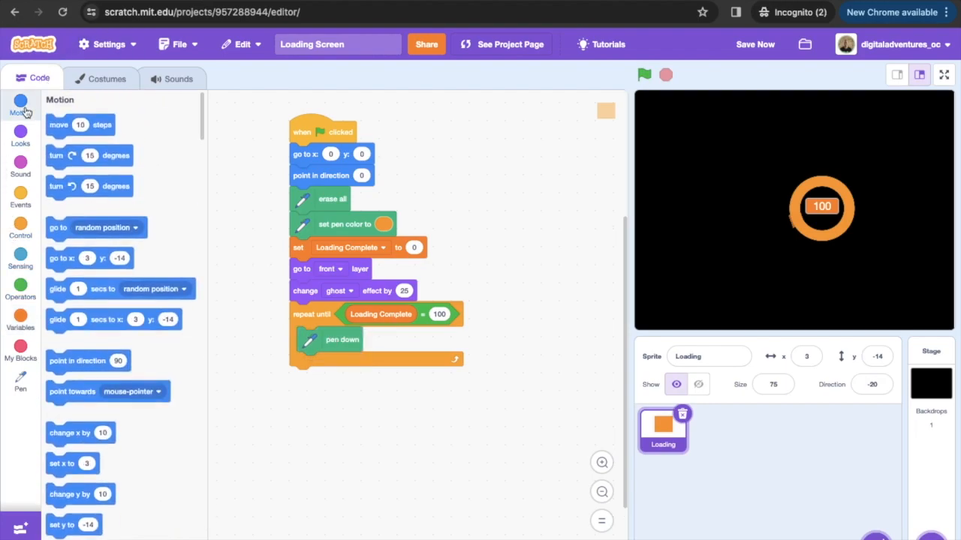
drag(80, 126, 263, 326)
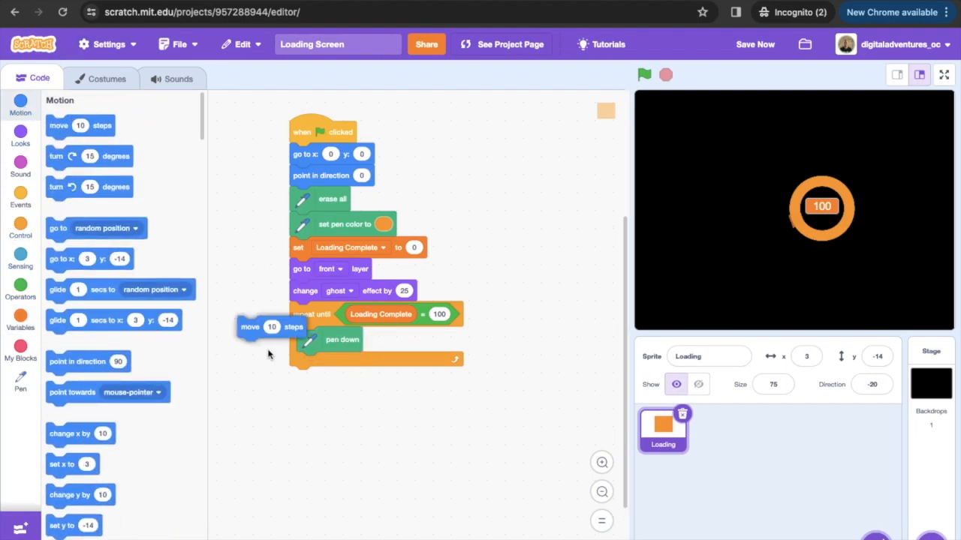
drag(250, 327, 331, 363)
text(5)
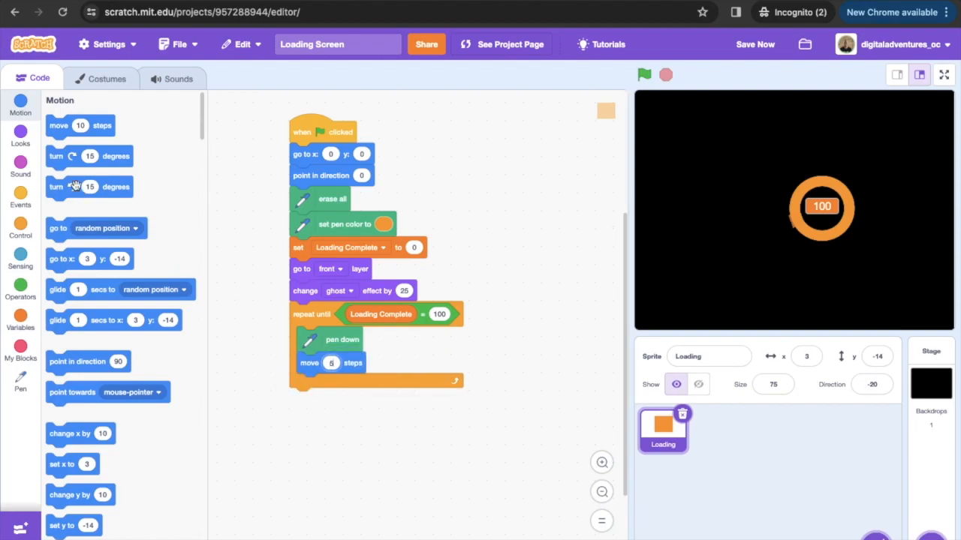
drag(74, 186, 323, 385)
text(7)
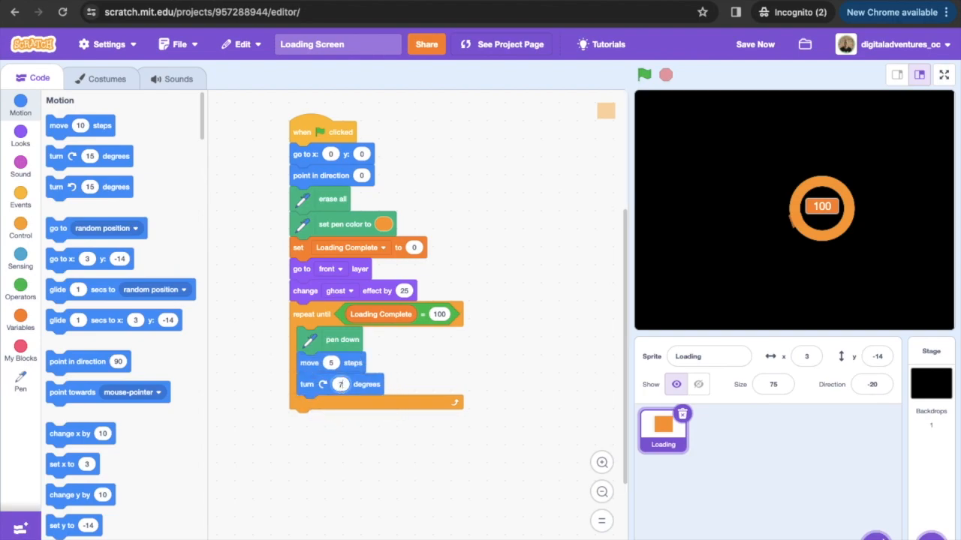
mouse_move(21, 220)
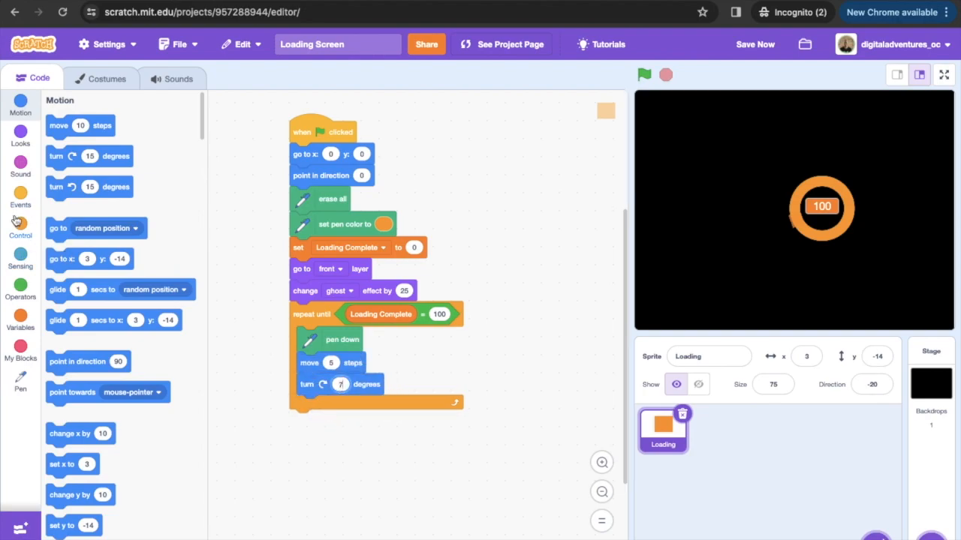
Add change Loading Complete by 1 at the bottom of the loop body
click(20, 225)
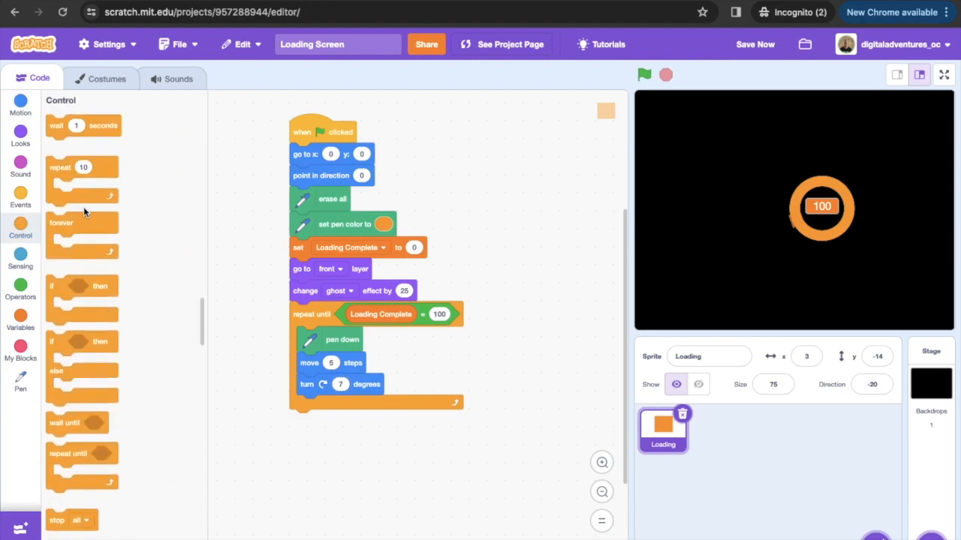
click(20, 315)
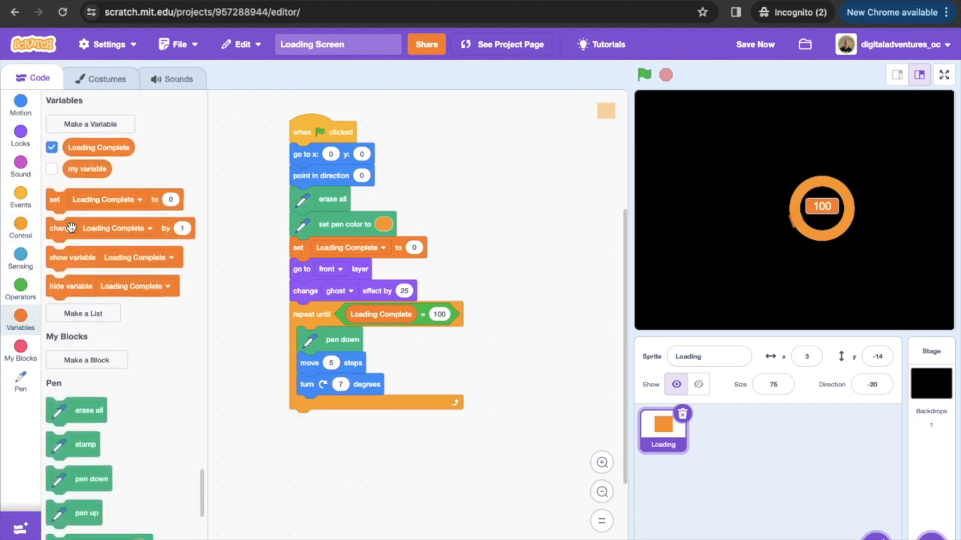
drag(72, 227, 316, 412)
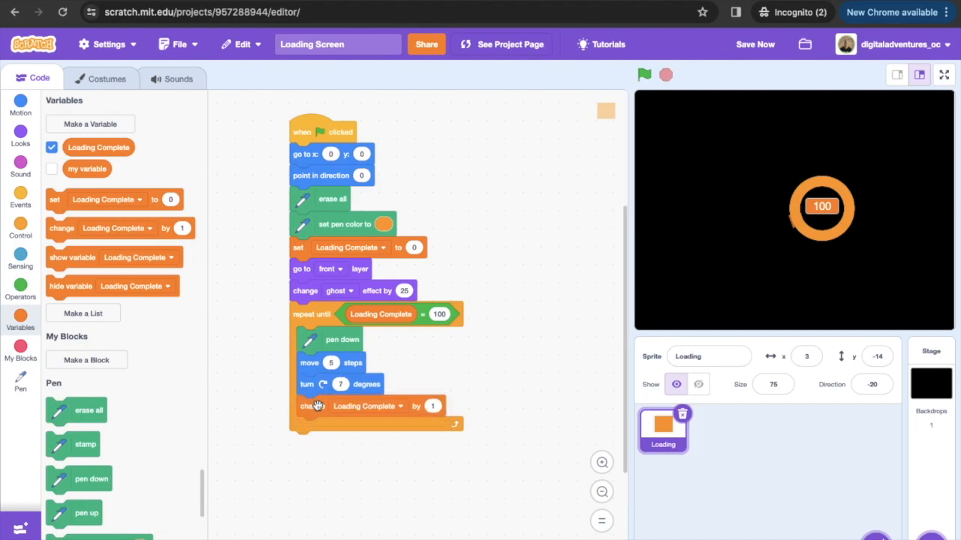
mouse_move(415, 247)
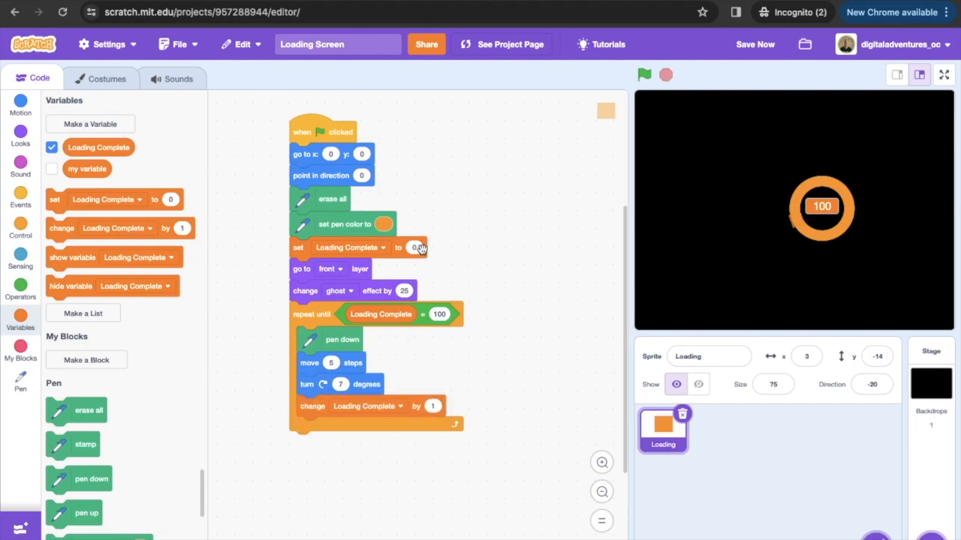
mouse_move(398, 404)
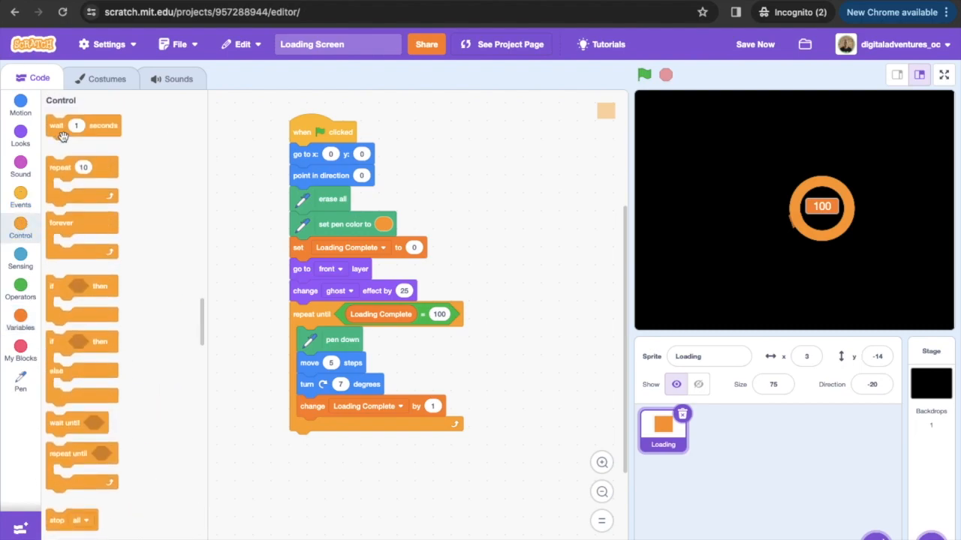
Add a .035-second wait inside the loop and pen down after it, then go full screen
drag(62, 126, 315, 427)
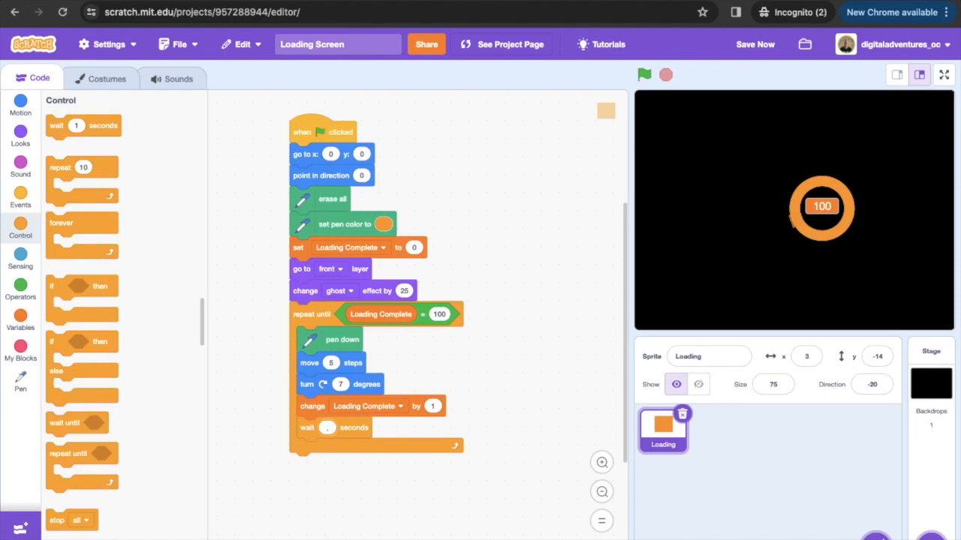
text(.035)
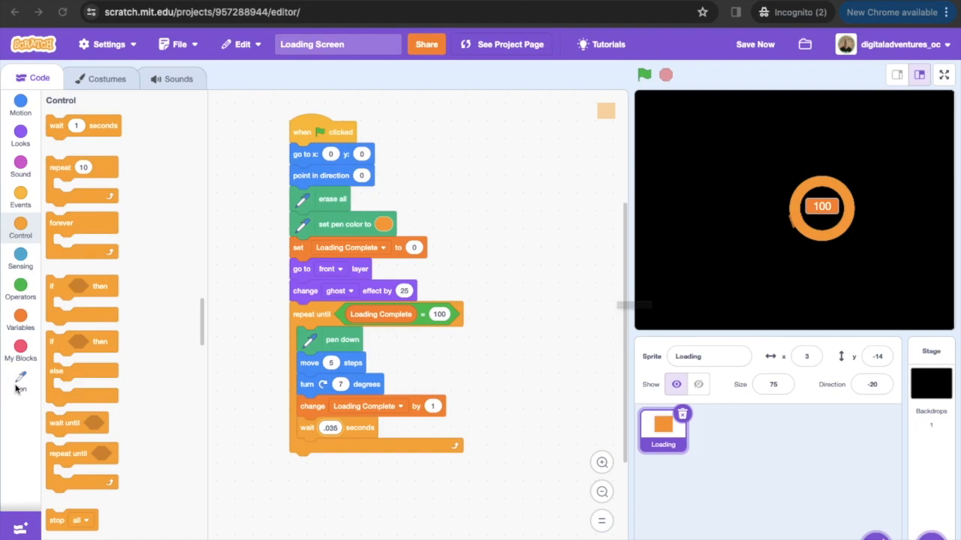
click(21, 379)
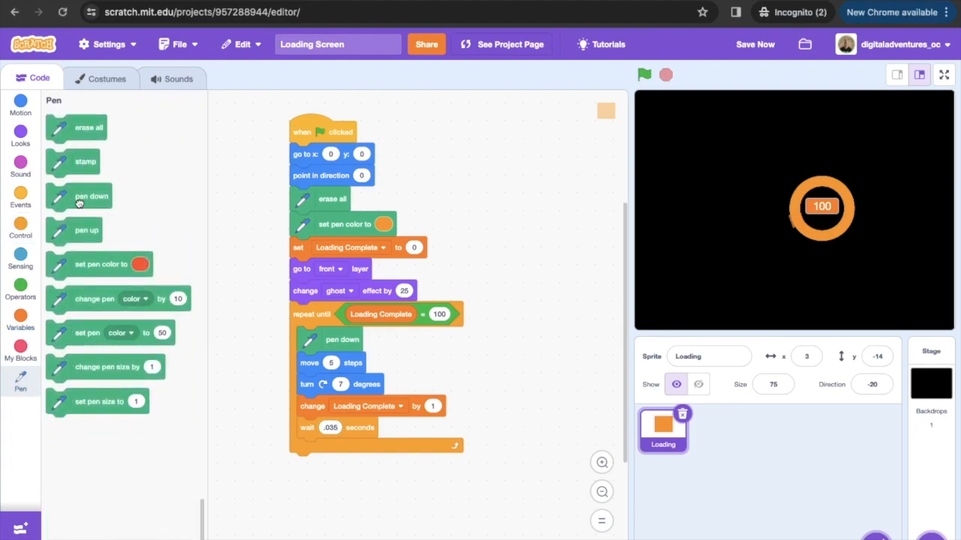
drag(91, 196, 335, 466)
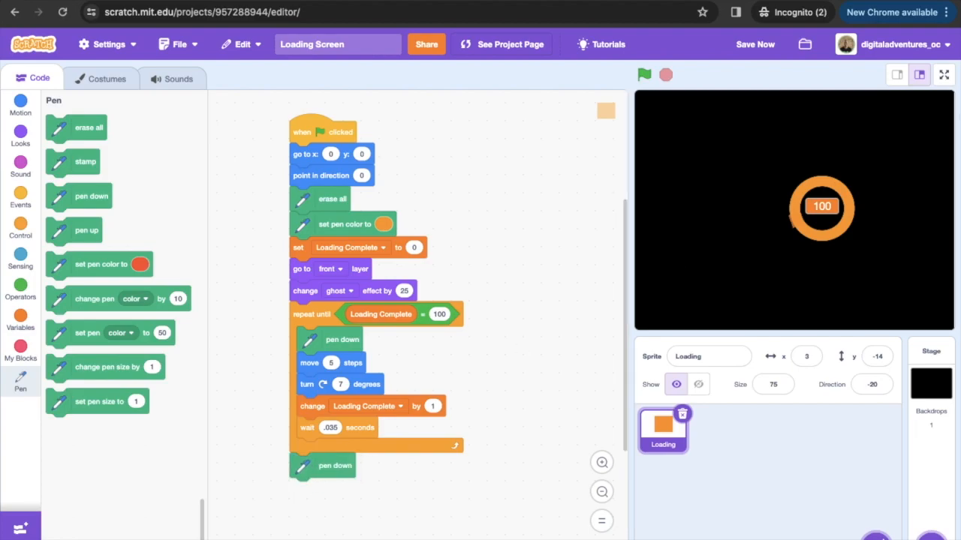
click(945, 74)
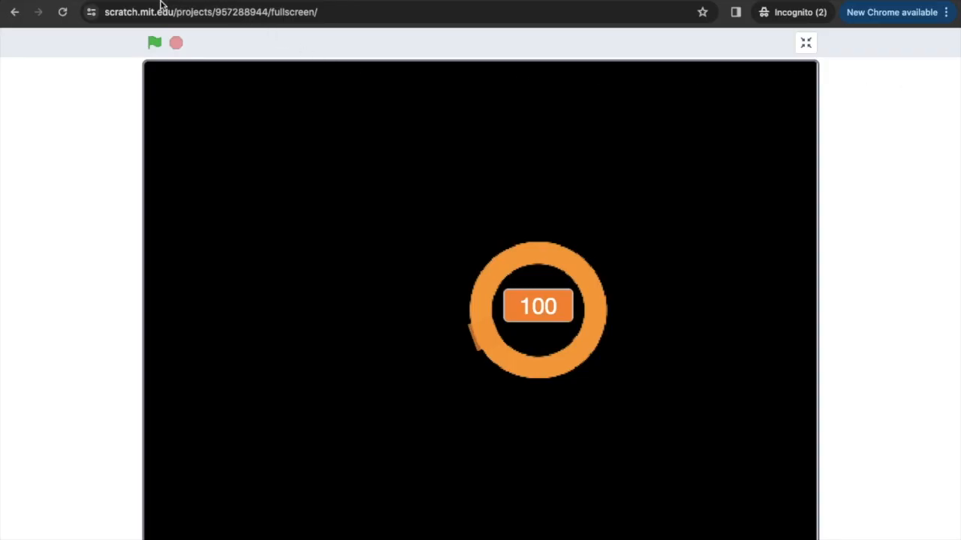
Run the loading animation in full screen with the green flag
click(154, 43)
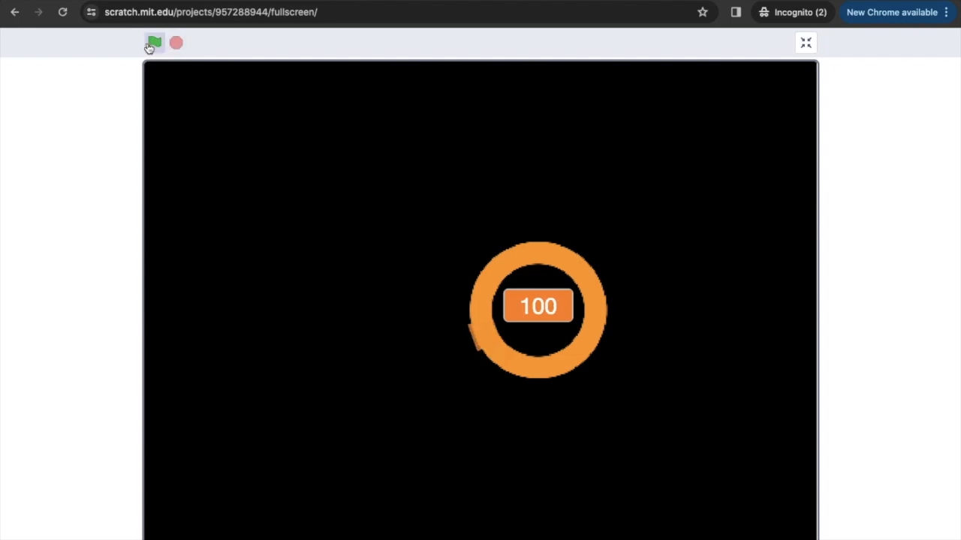
click(153, 44)
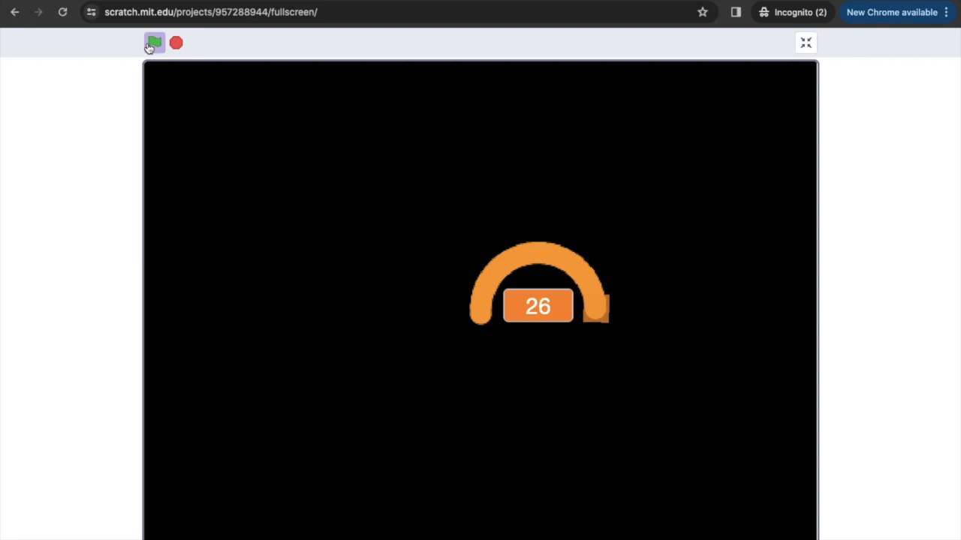